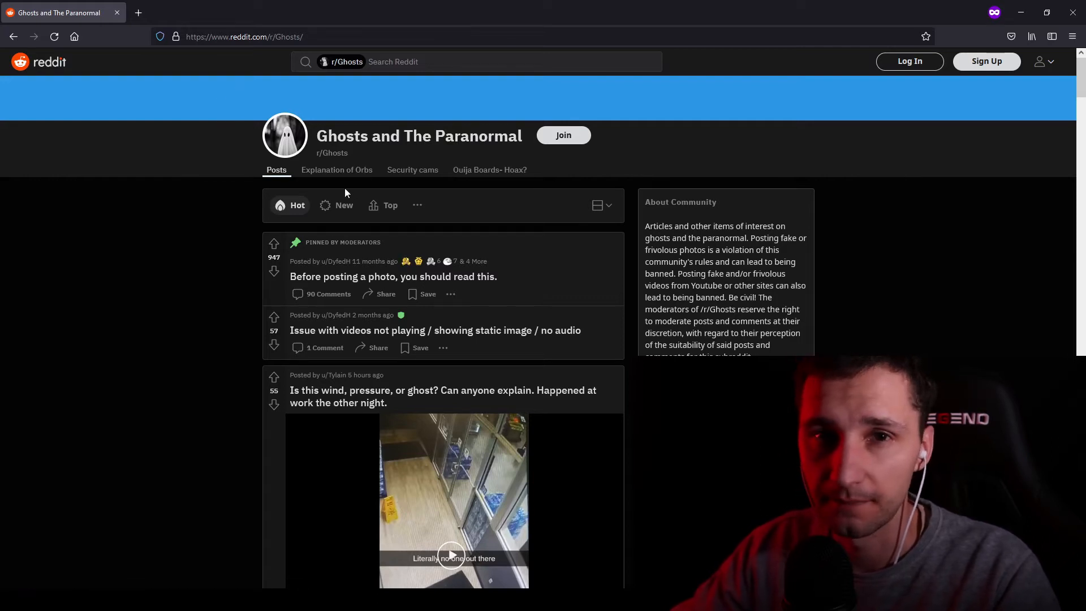
Scroll through r/Ghosts top posts of the month to a highly upvoted ghost photo post
scroll("down", 3)
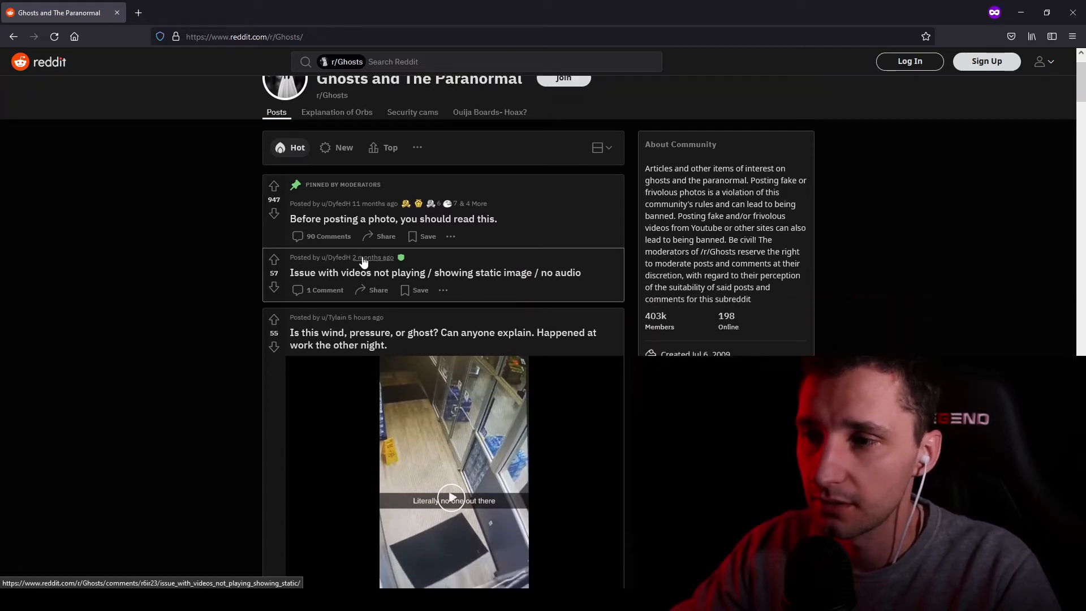
mouse_move(336, 257)
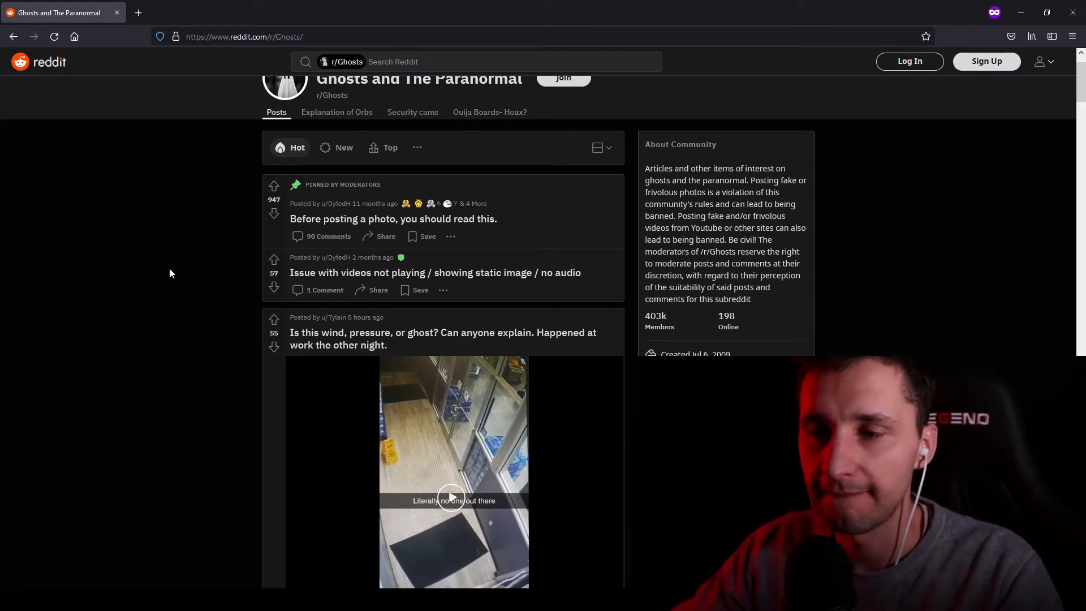
mouse_move(462, 281)
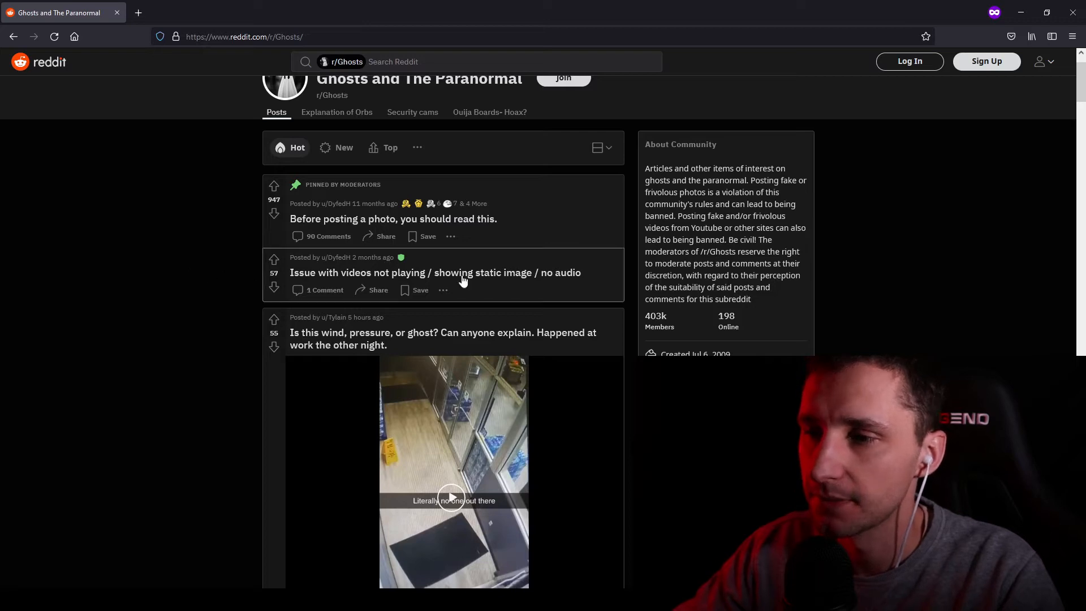
mouse_move(245, 276)
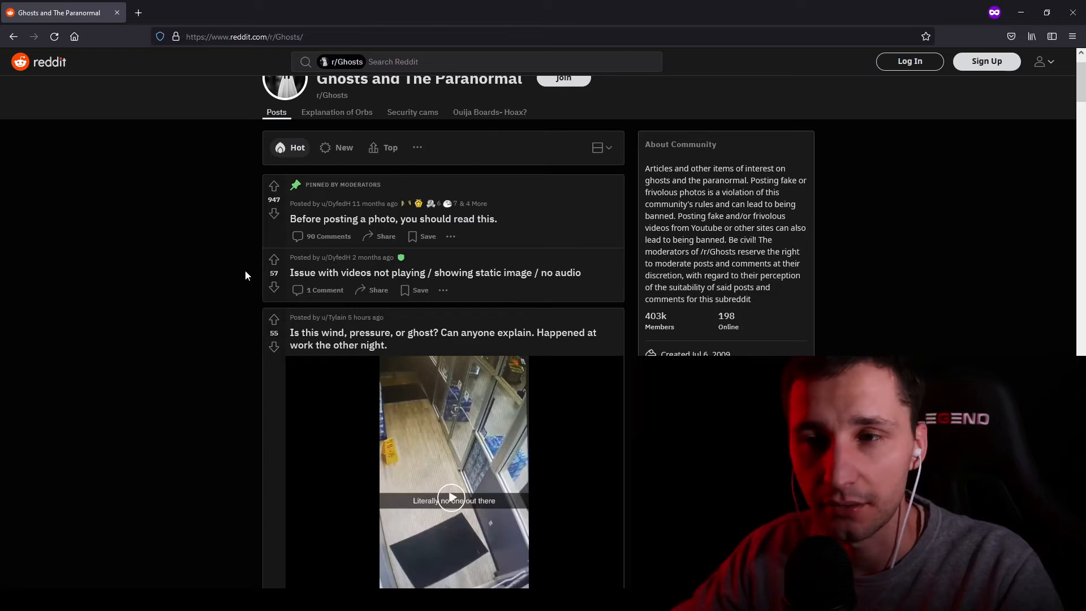
scroll("down", 3)
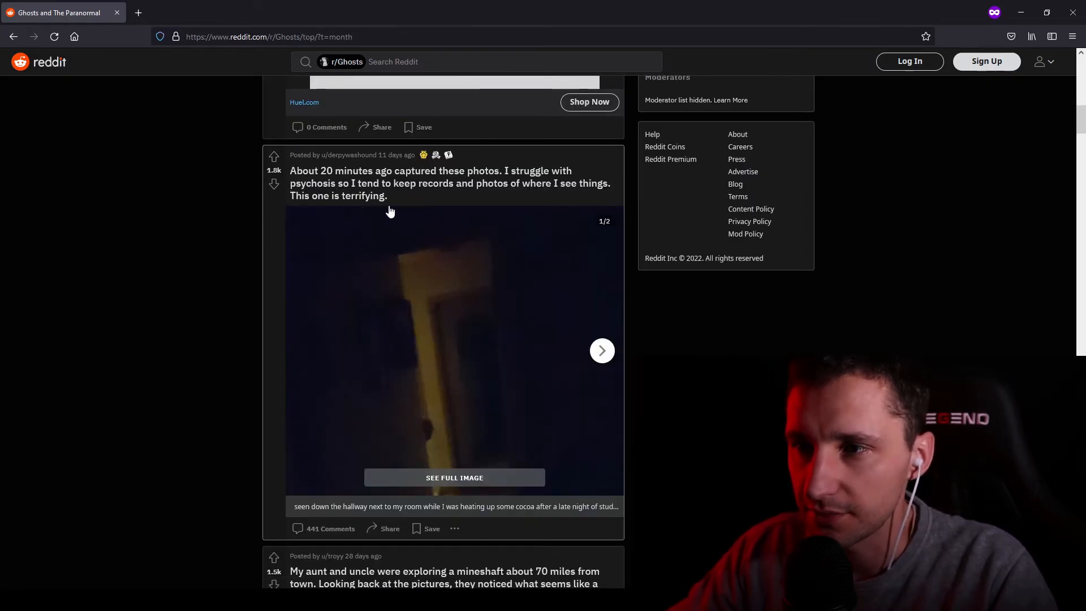
mouse_move(336, 234)
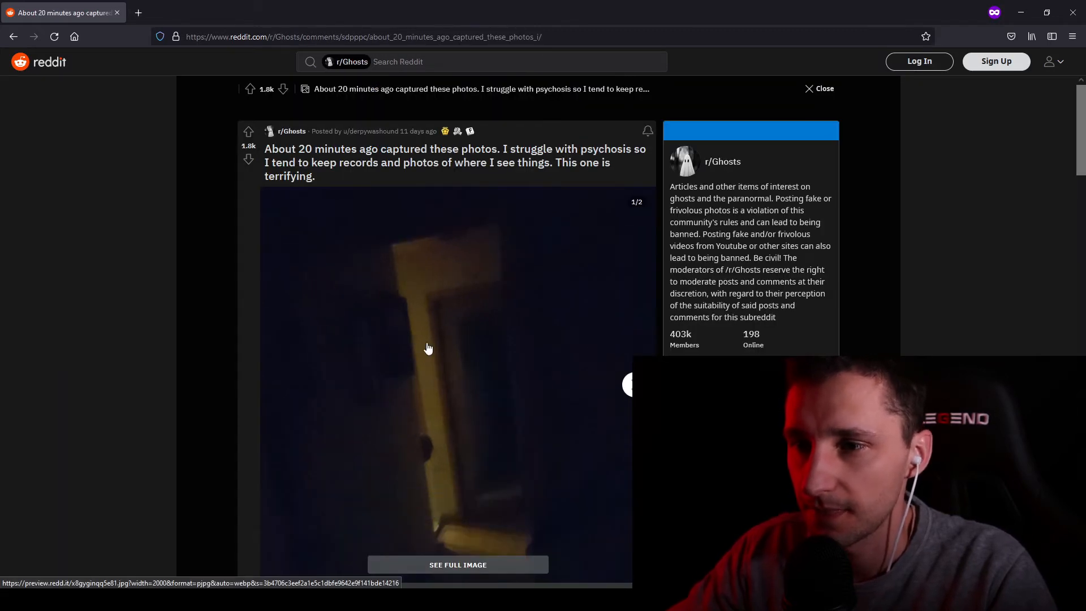
View the hallway post's first photo full-size, close it, then open its second photo
scroll("down", 3)
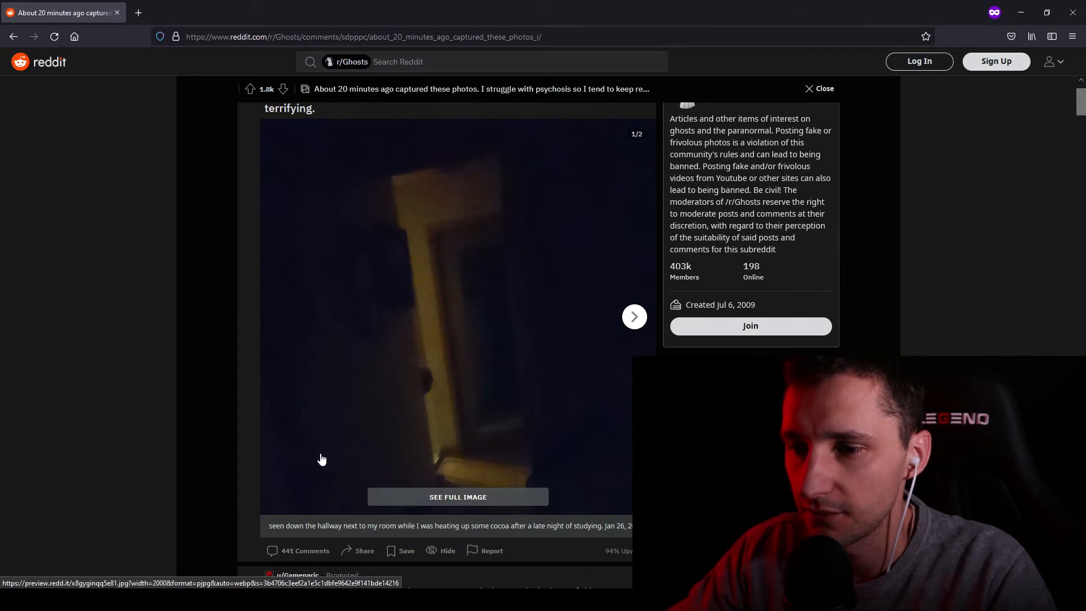
left_click(457, 496)
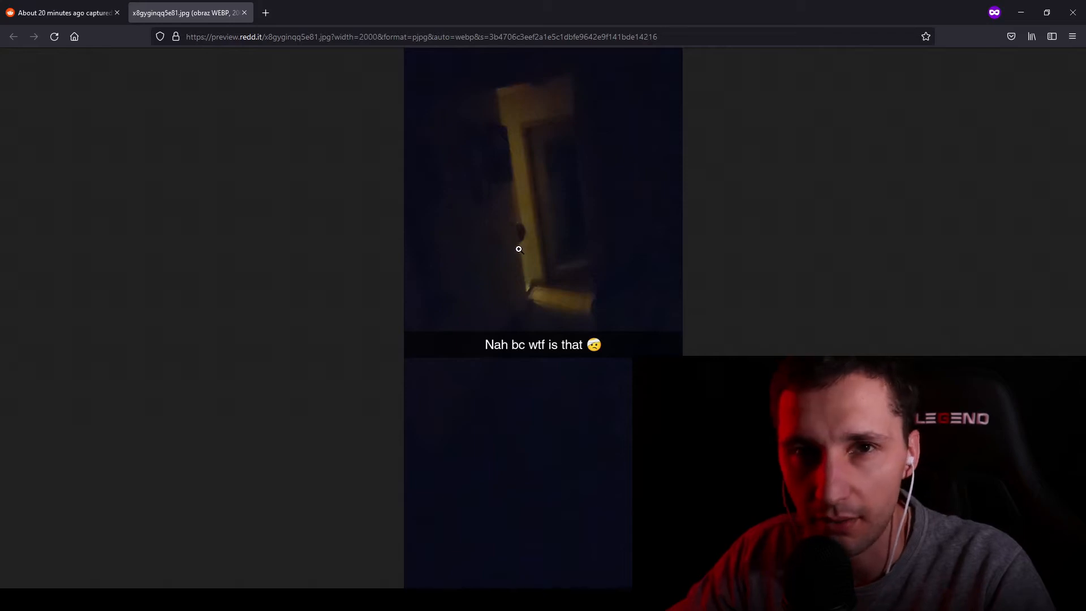
mouse_move(523, 258)
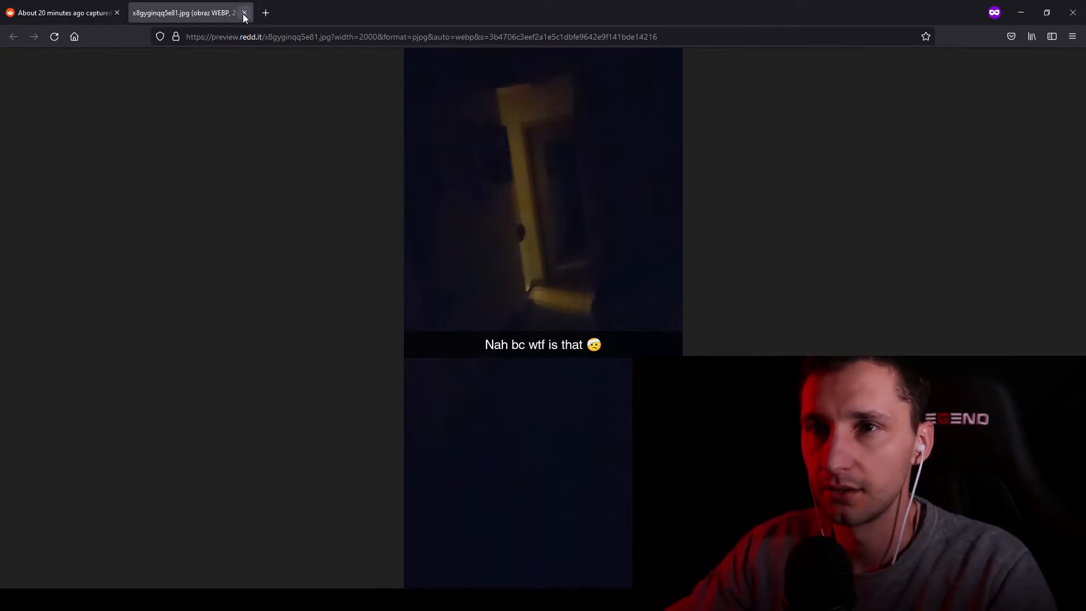
left_click(244, 12)
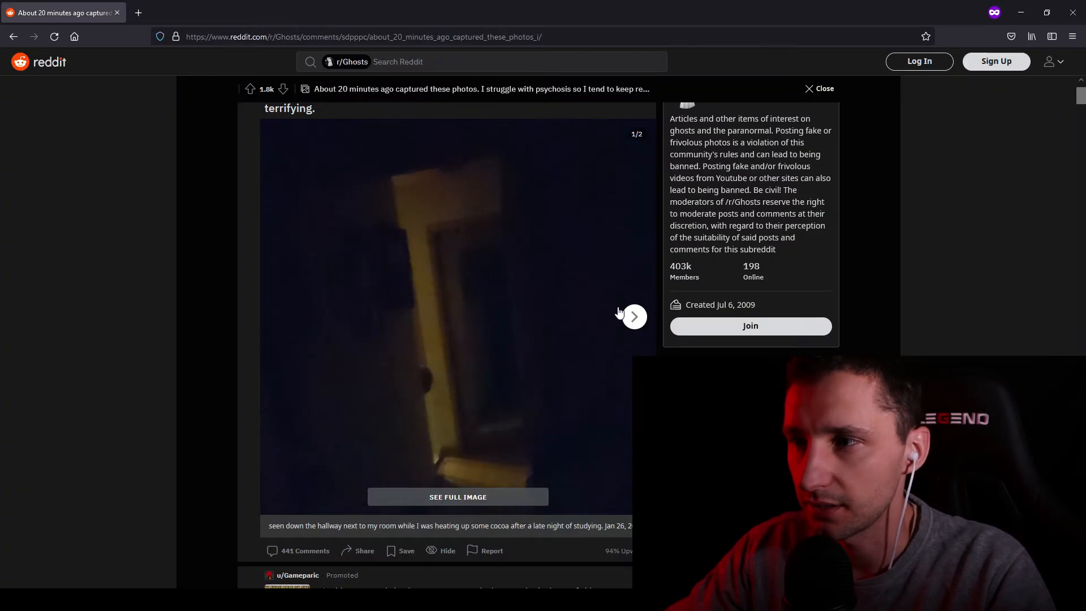
left_click(632, 317)
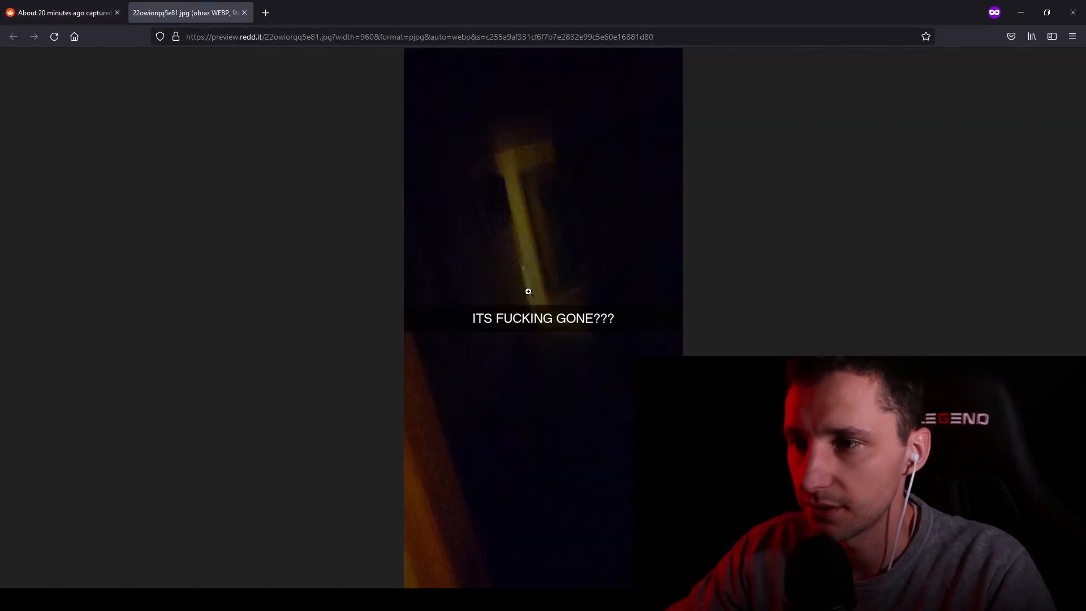
mouse_move(346, 259)
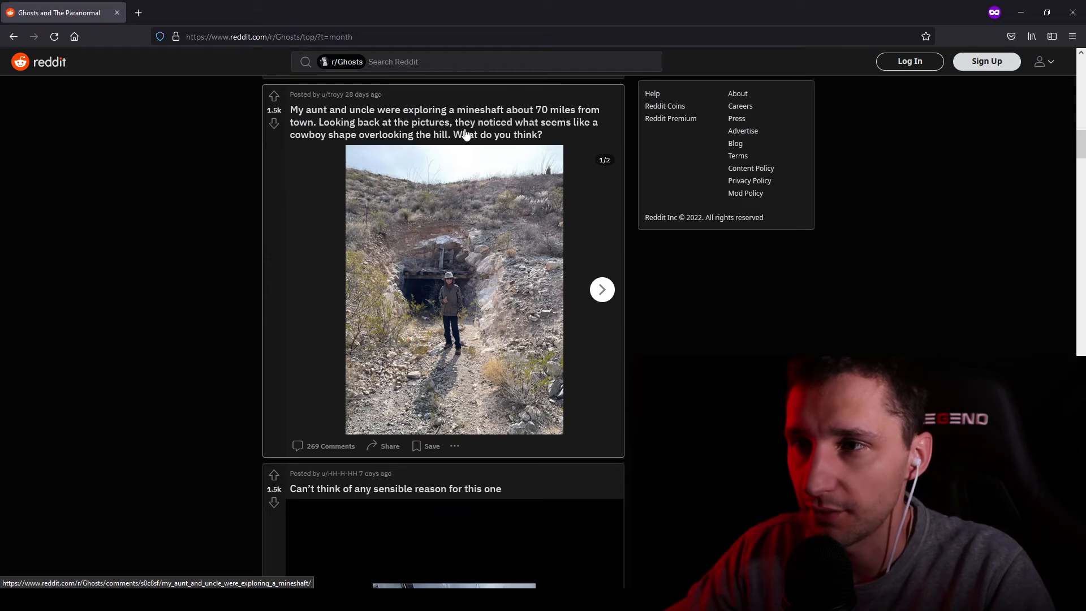
mouse_move(529, 130)
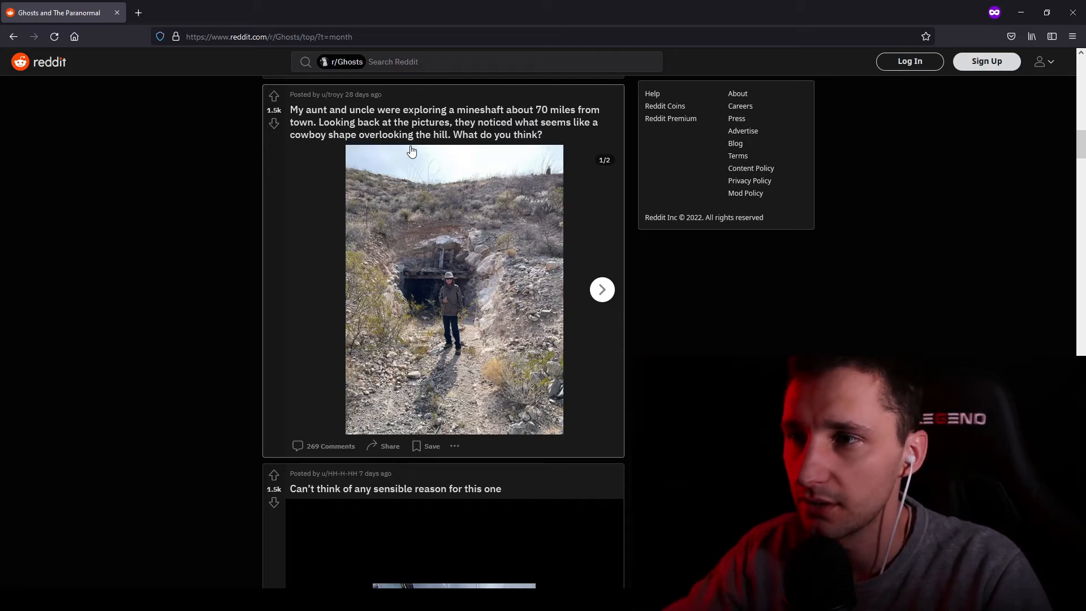
mouse_move(586, 275)
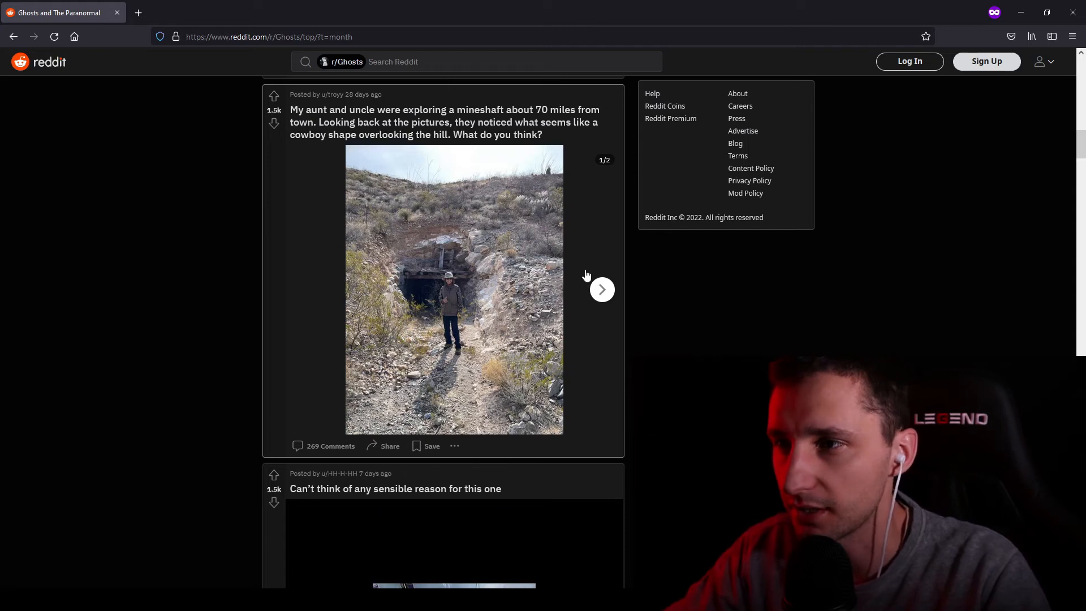
Show the mineshaft post's second photo (2/2) and scroll down toward the pizza-shop video
left_click(601, 289)
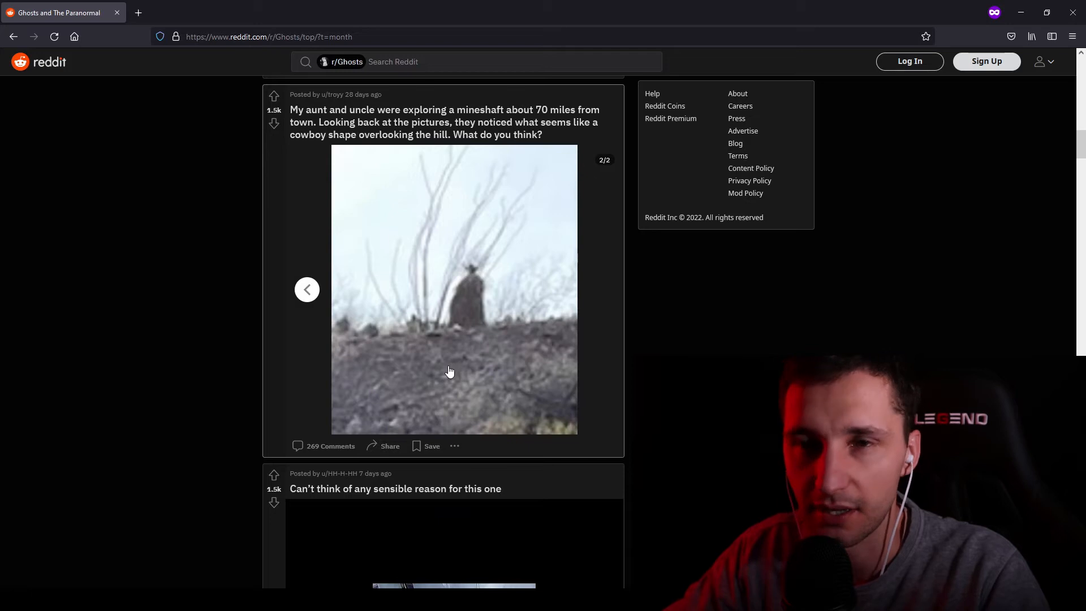
scroll("down", 3)
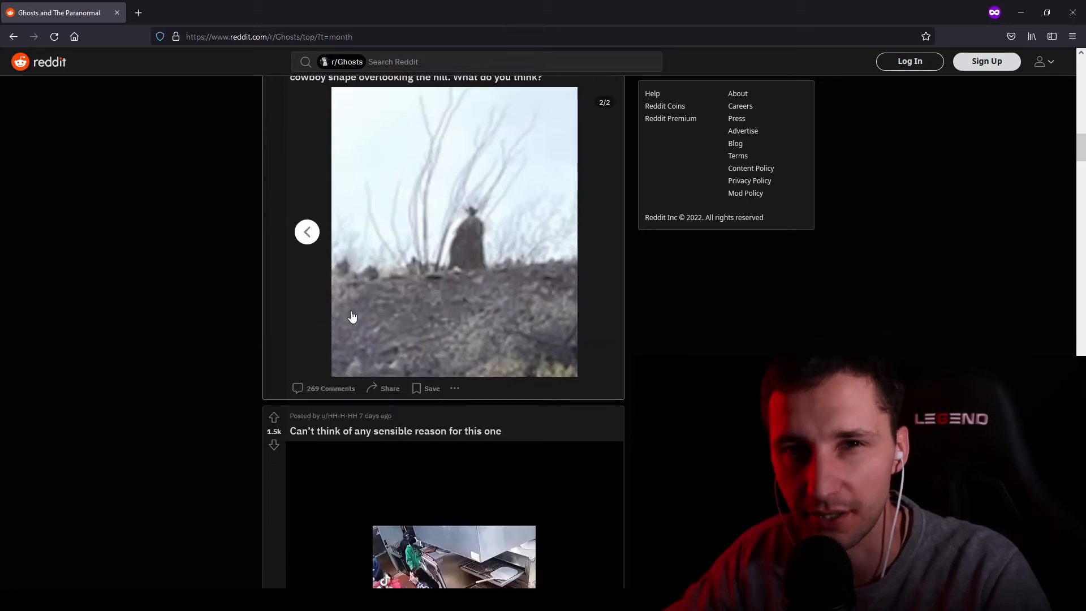
scroll("down", 3)
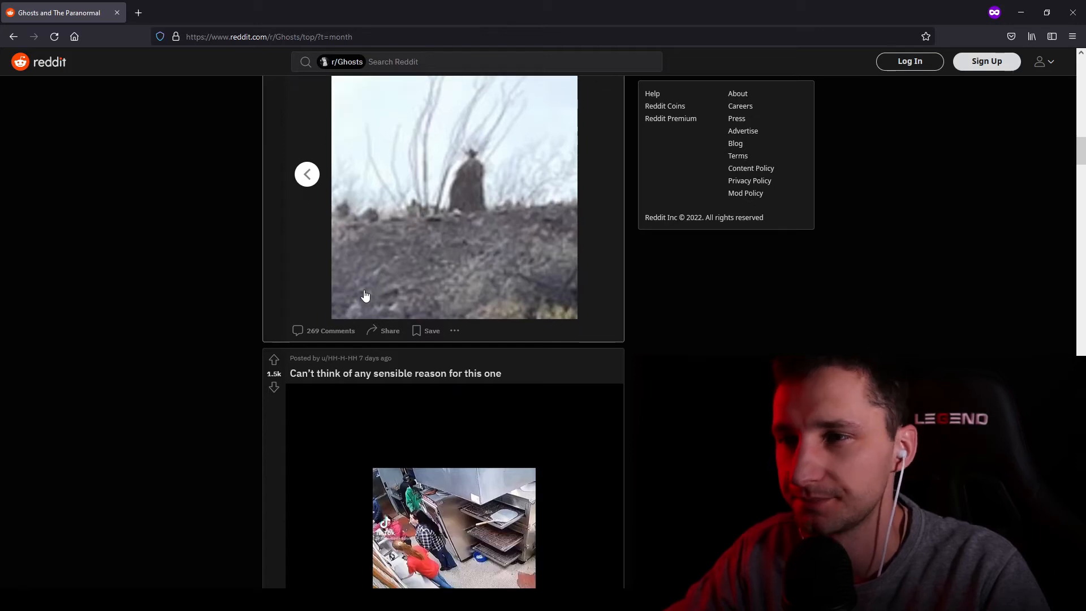
scroll("down", 3)
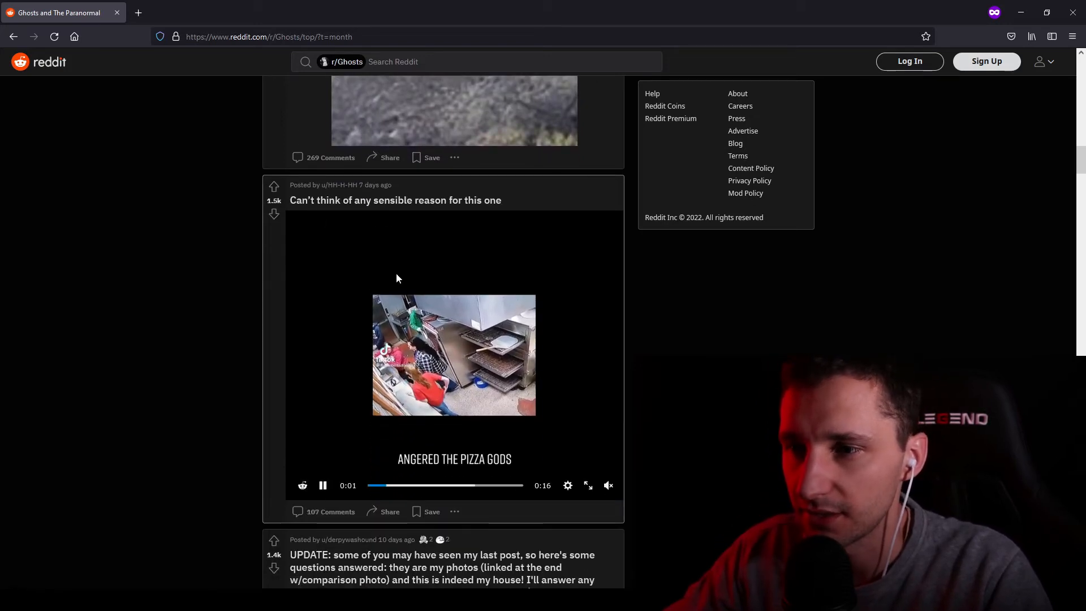
Restart the pizza-oven video and pause it on its closing TikTok screen
left_click(322, 485)
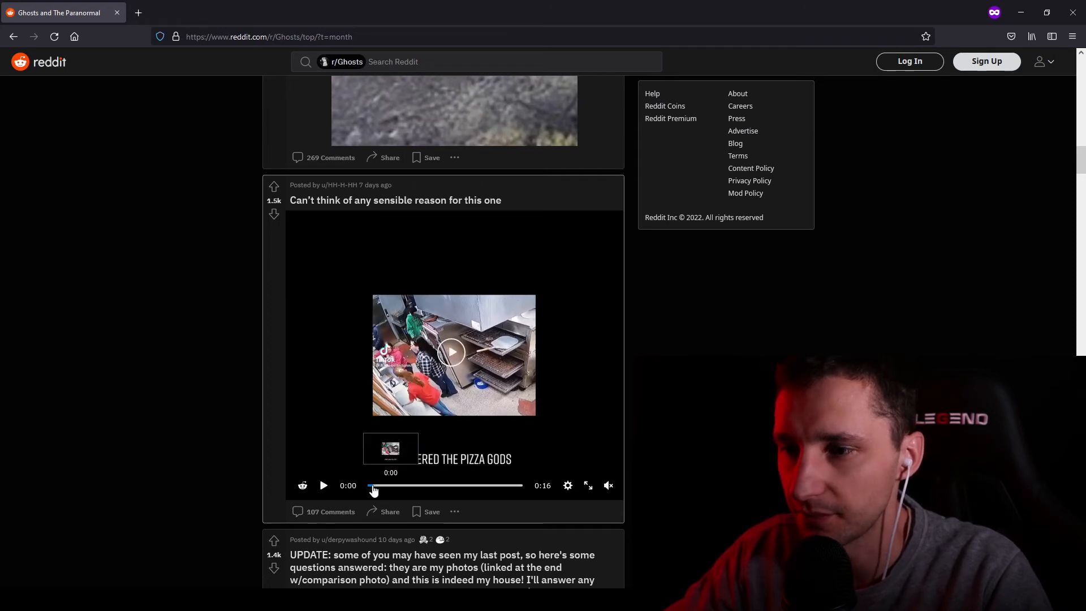
left_click(323, 485)
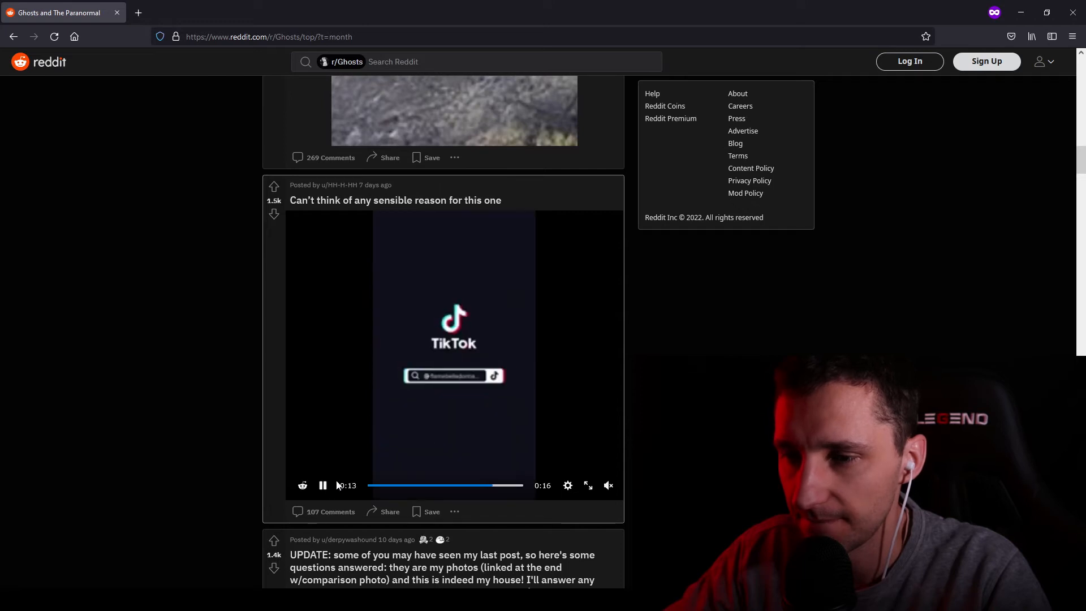
left_click(322, 485)
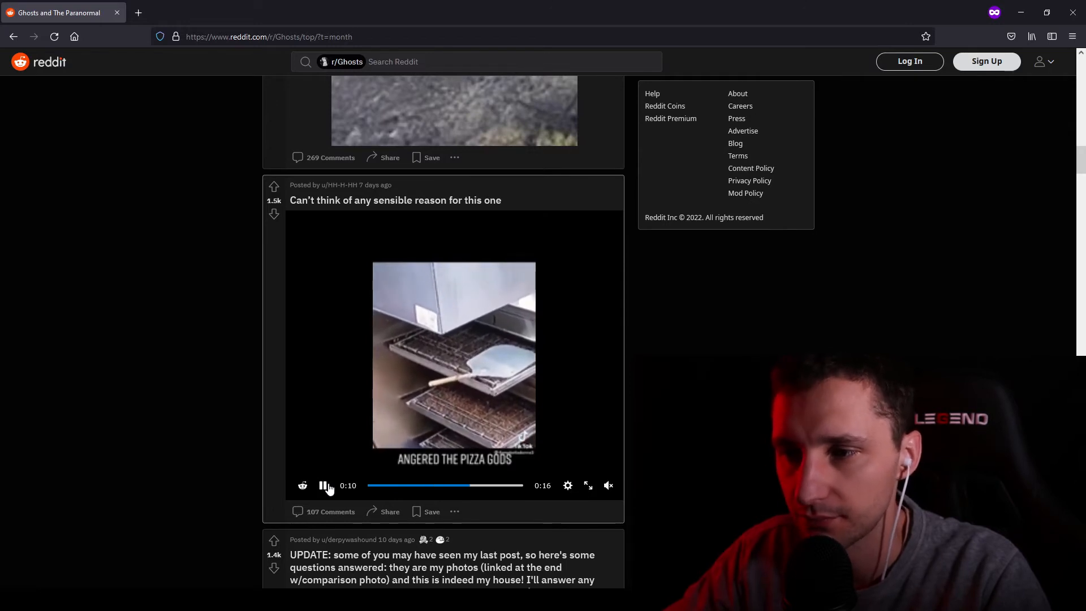
left_click(323, 486)
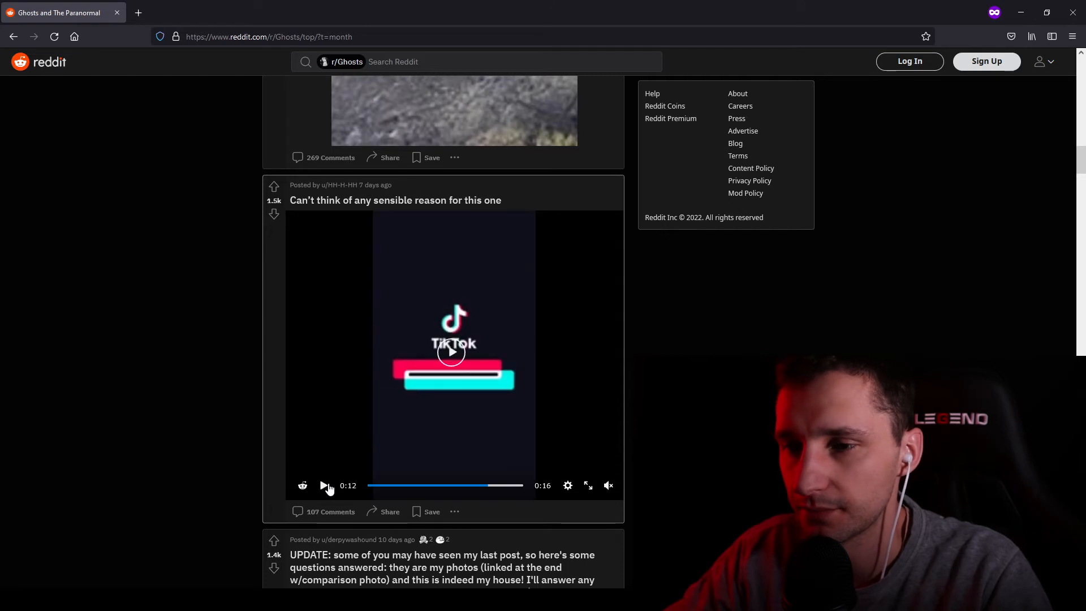
Scroll past the TikTok video and UPDATE photo post to the underground train station video
scroll("down", 3)
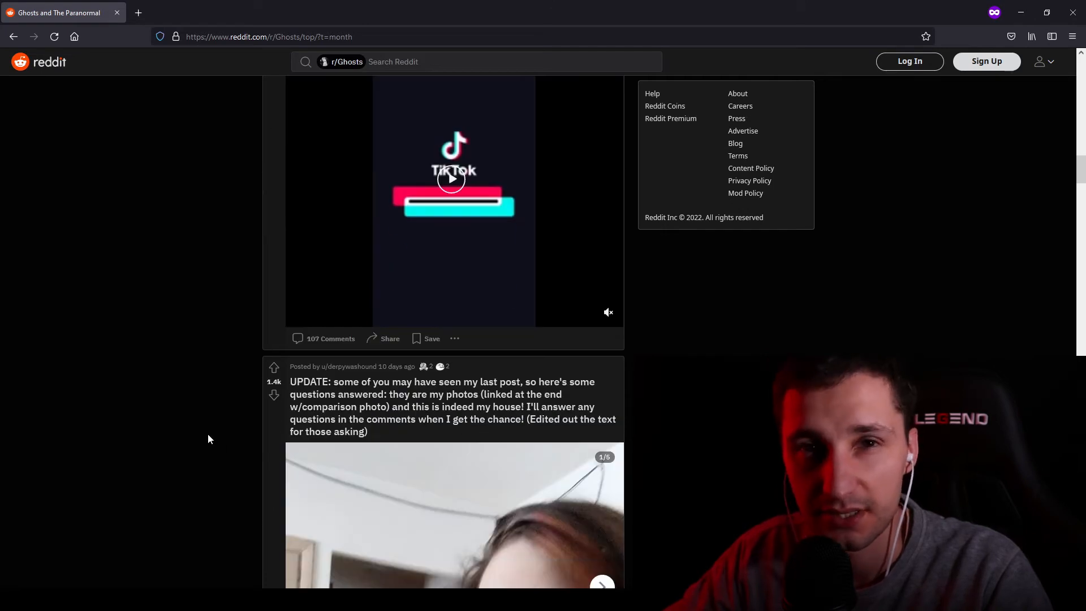
scroll("down", 3)
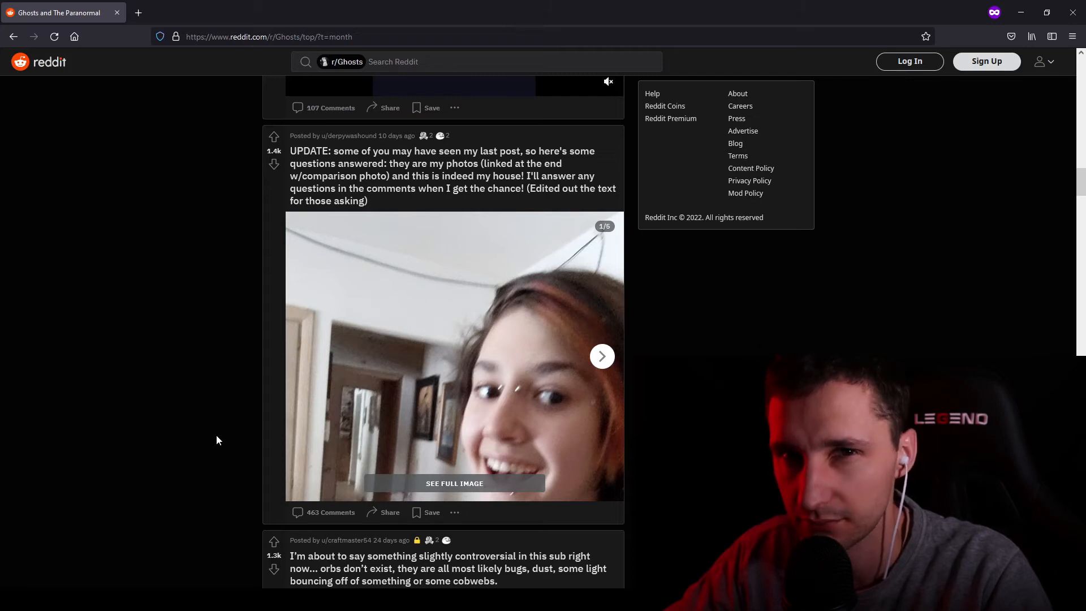
scroll("down", 3)
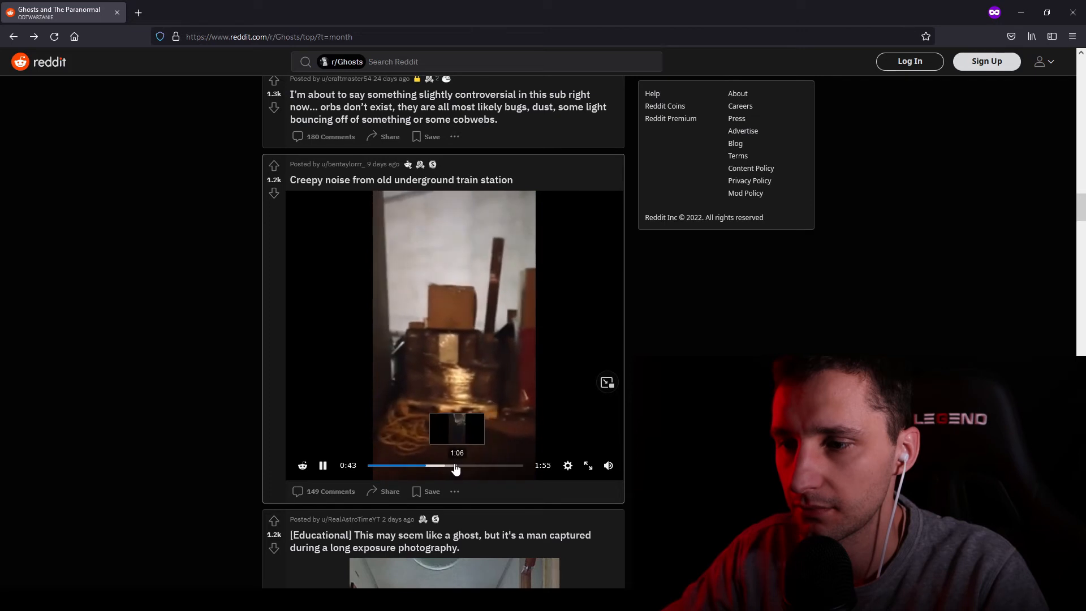
Seek the train station video forward, then back slightly to about 1:19
left_click(471, 465)
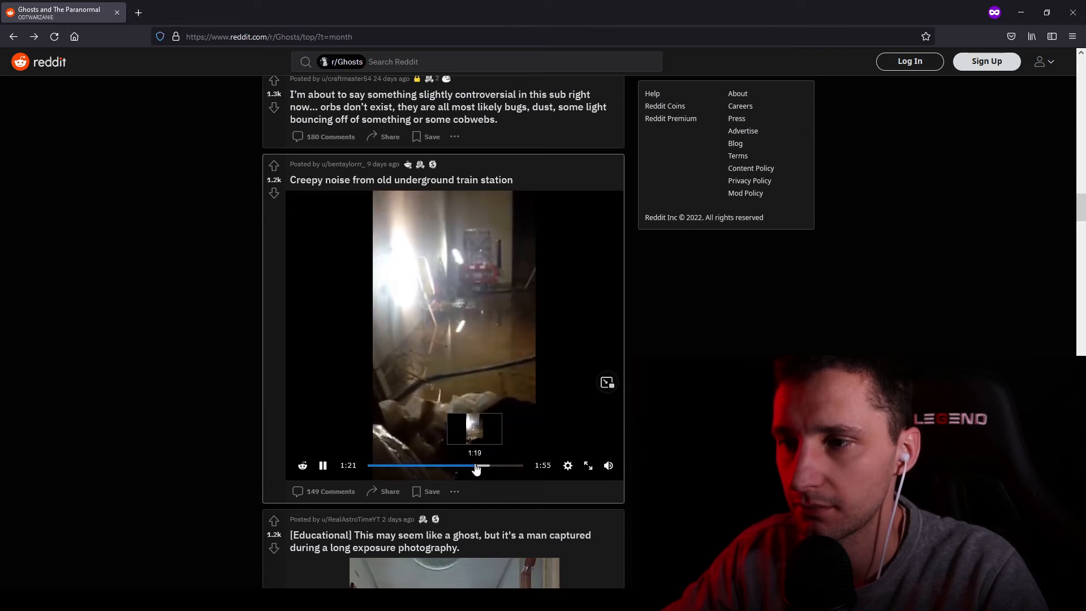
left_click(321, 464)
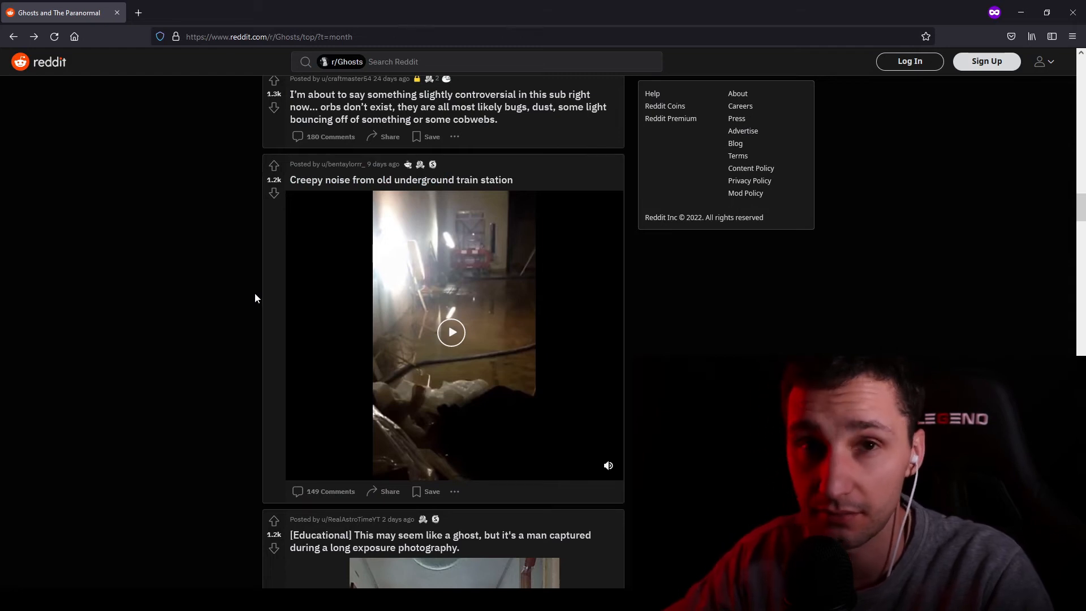
Scroll to the 'This happened last week when I was at work' gate video and watch it fully
scroll("down", 3)
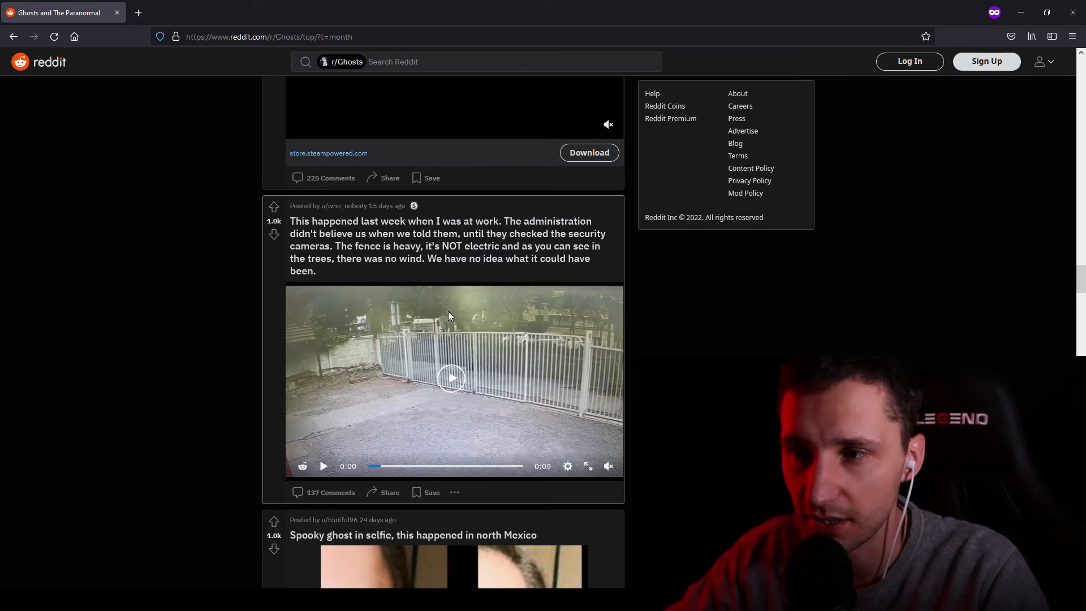
mouse_move(330, 290)
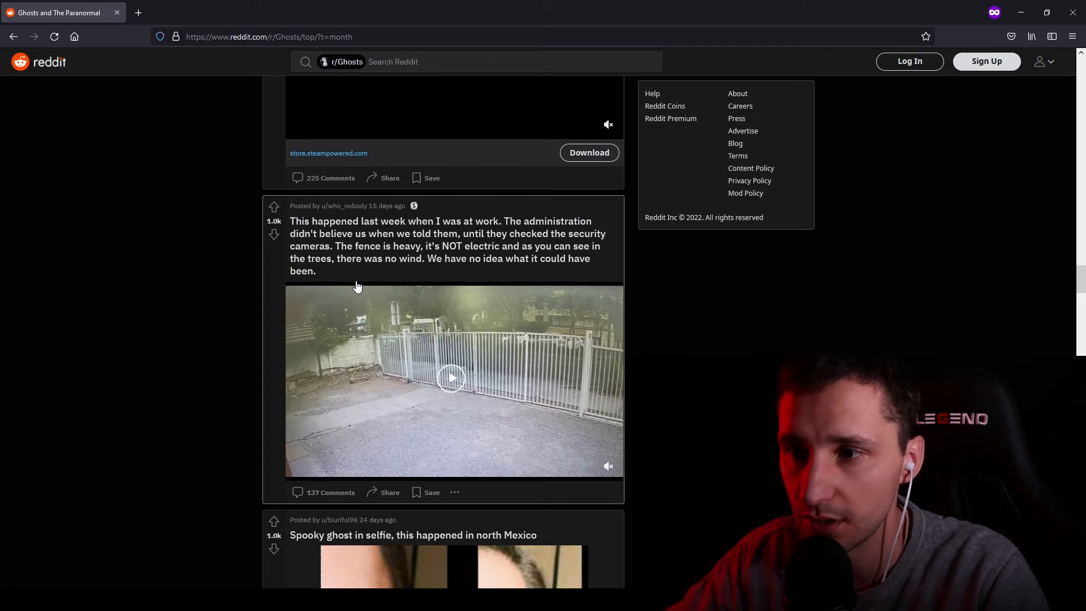
mouse_move(340, 285)
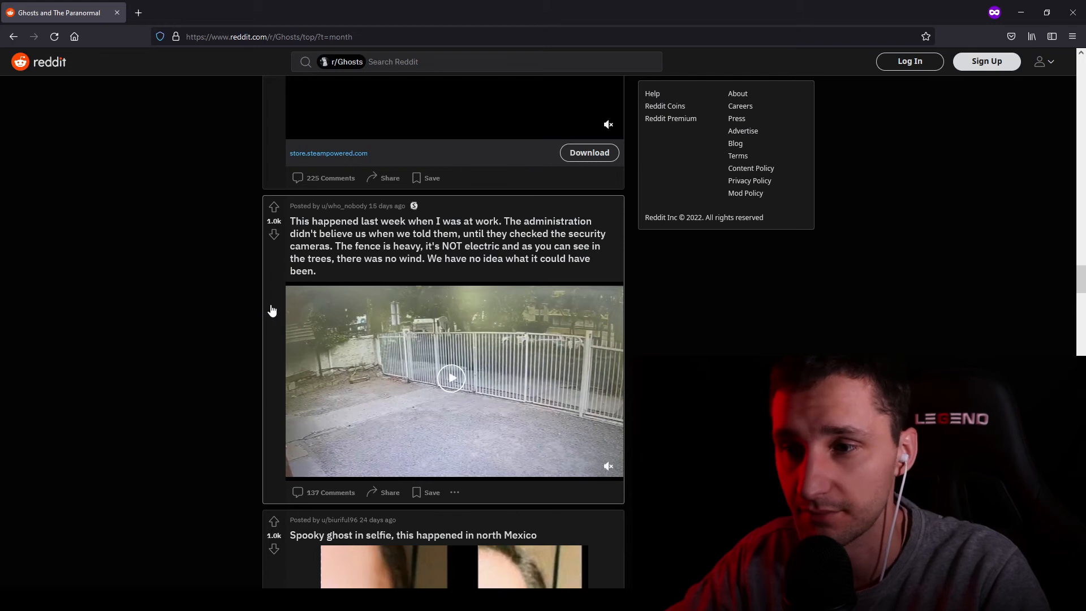
left_click(450, 379)
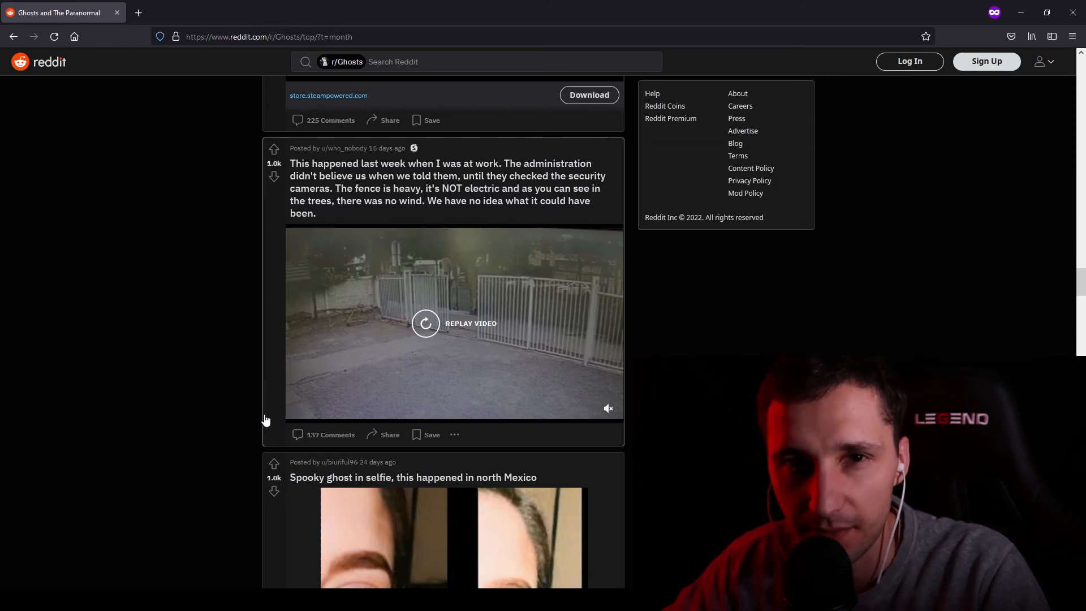
Scroll to the dog-staring-at-ghost video and rewind it slightly to 1:03
scroll("down", 3)
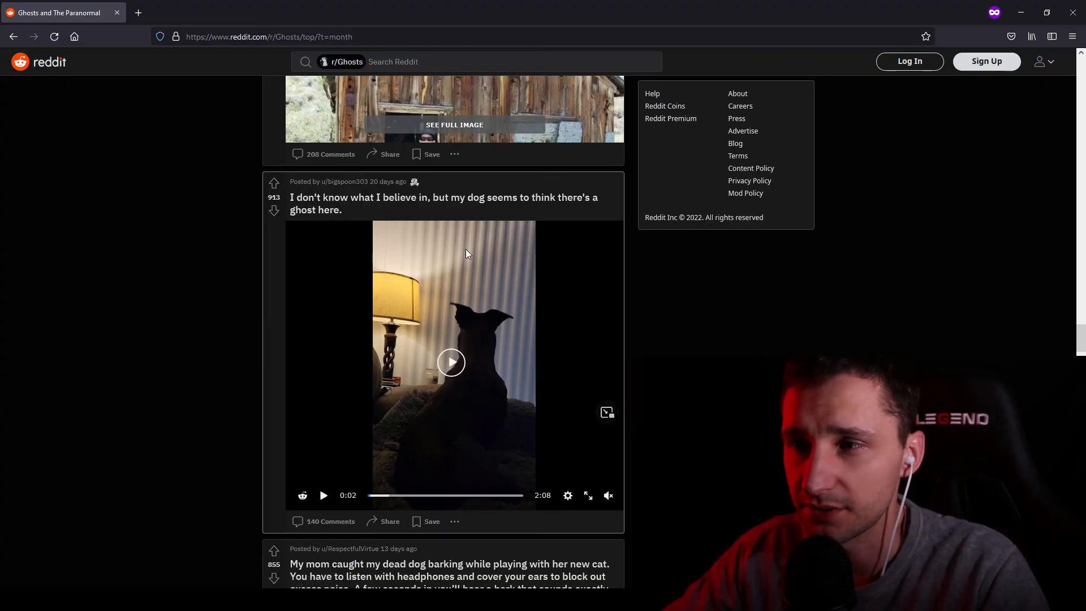
mouse_move(474, 362)
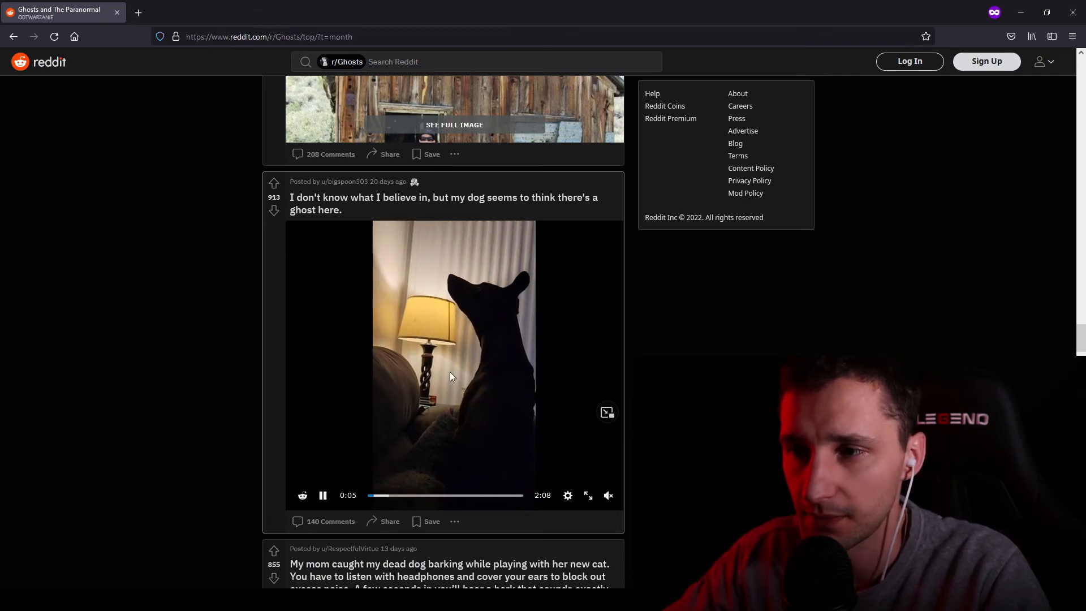
mouse_move(395, 495)
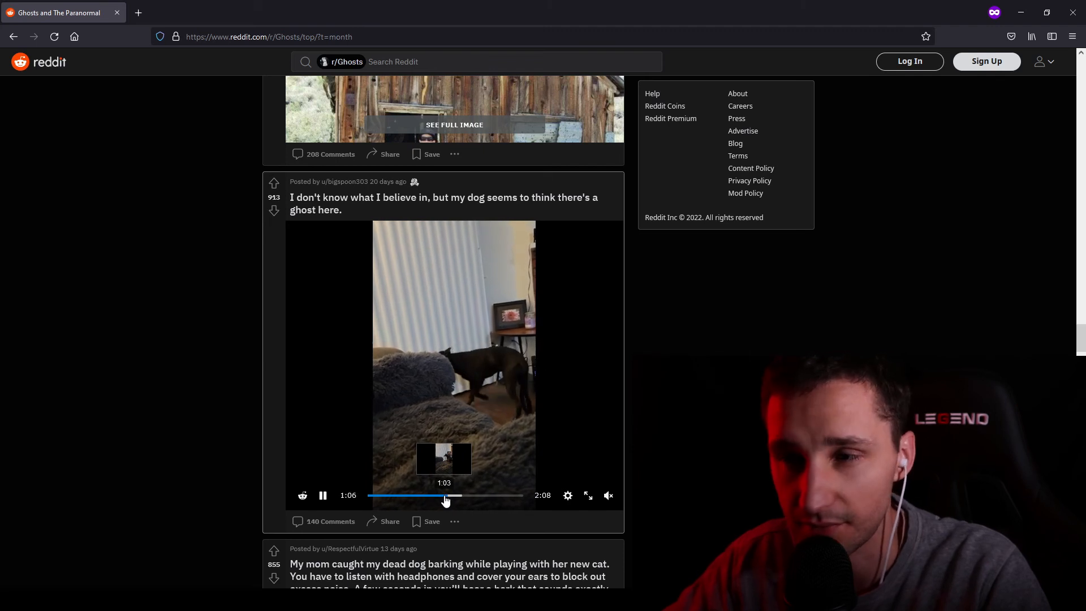
left_click(322, 496)
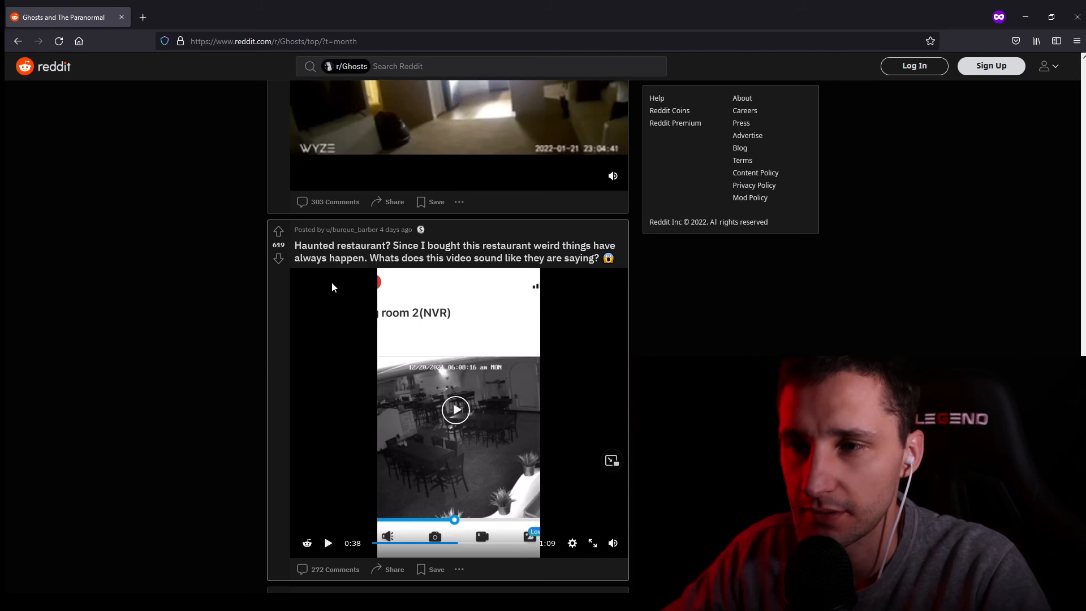
mouse_move(401, 265)
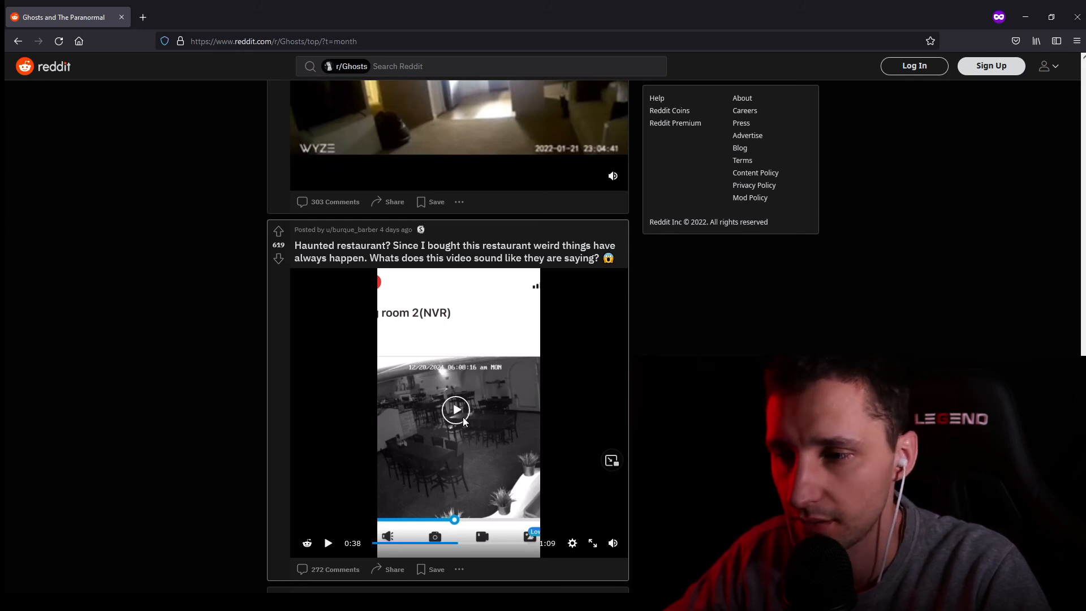
Resume the 'Haunted restaurant?' video and pause it at 0:56 of 1:09
left_click(456, 408)
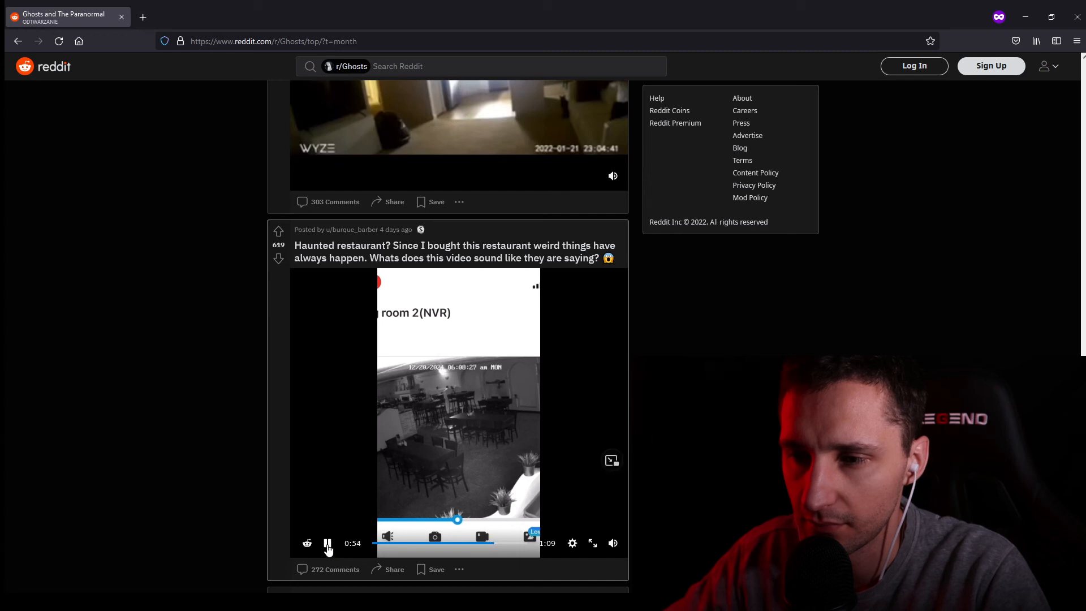
left_click(327, 543)
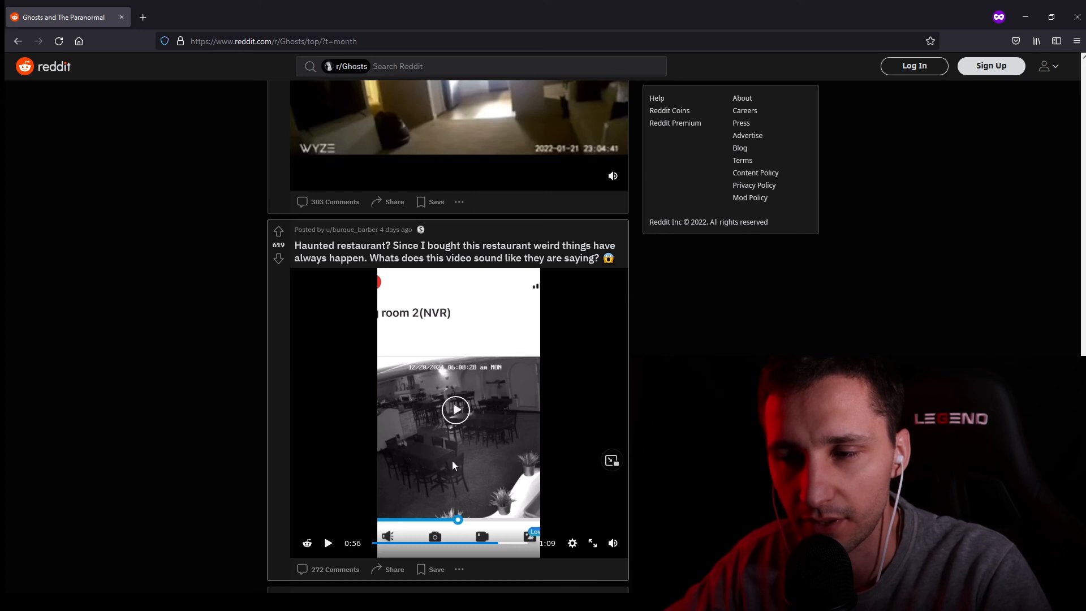
mouse_move(431, 428)
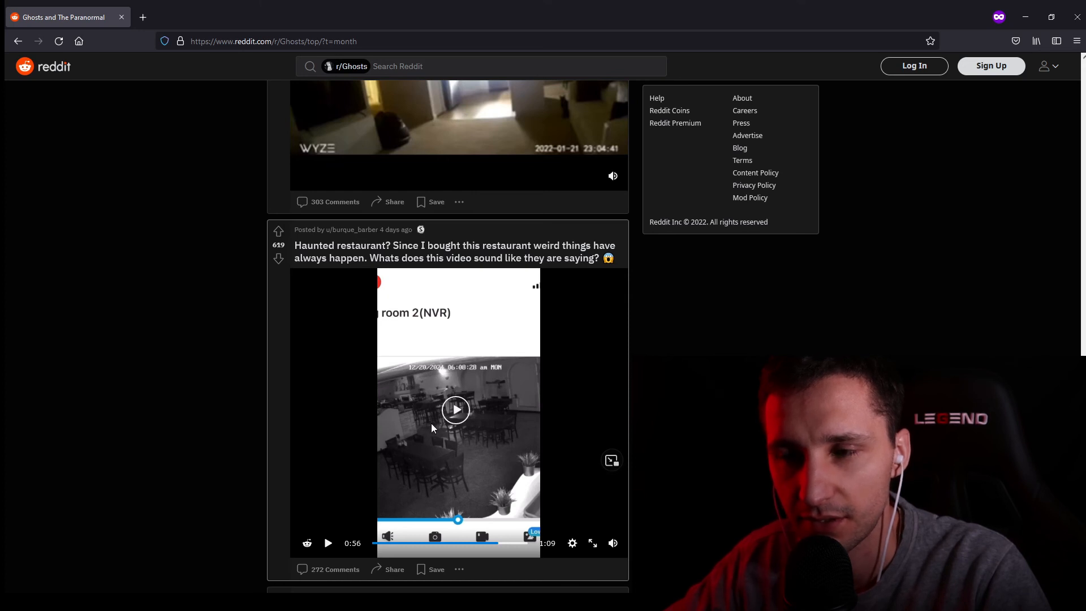
mouse_move(476, 432)
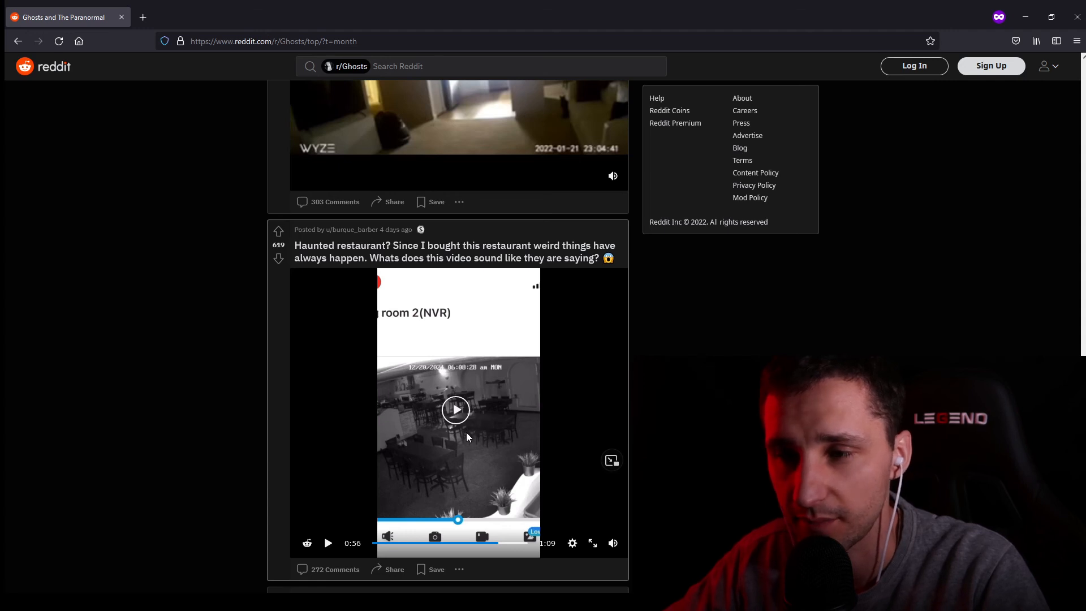
mouse_move(472, 435)
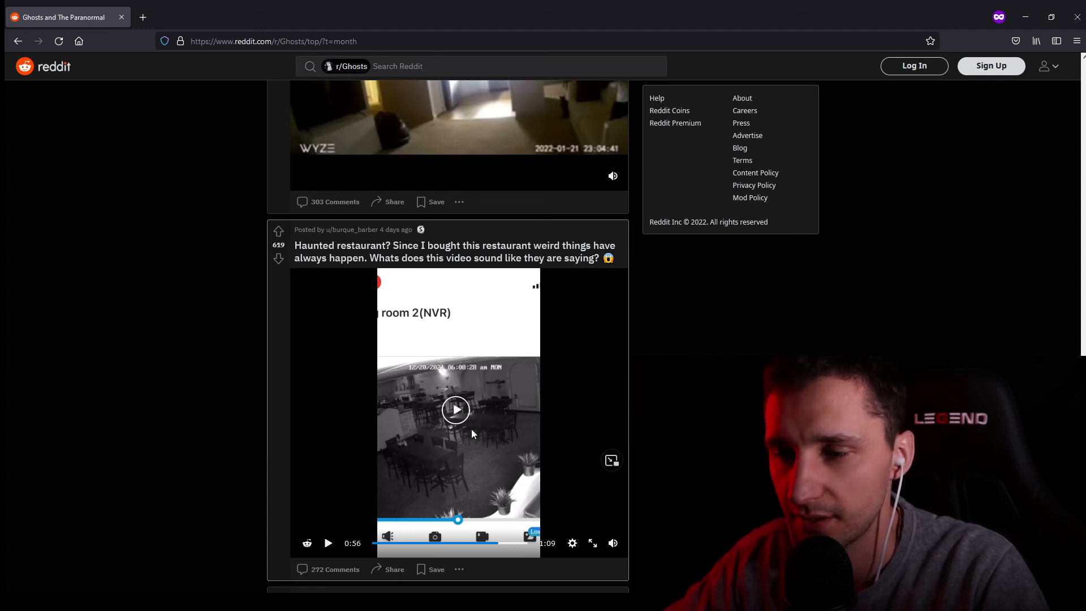